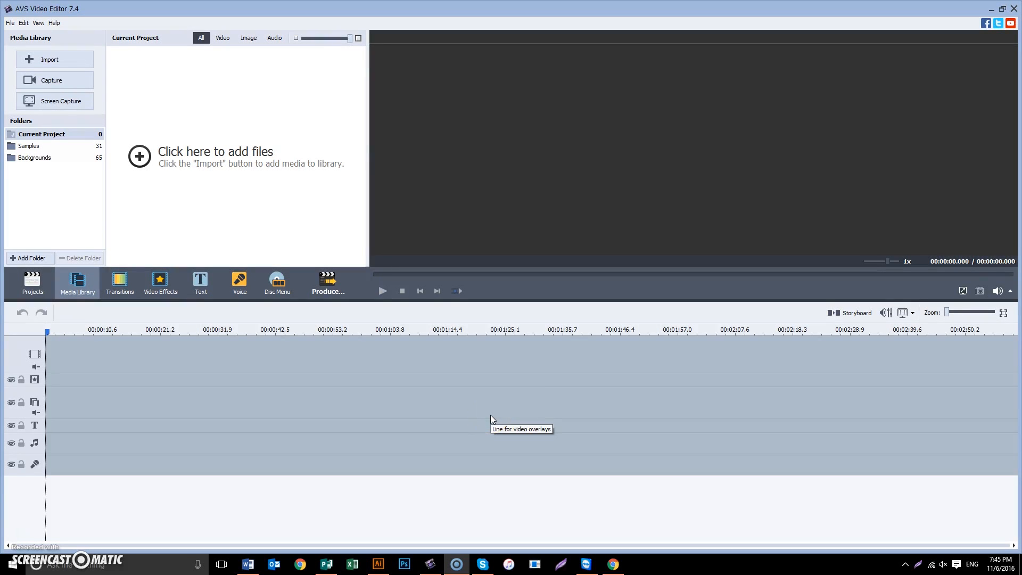
pyautogui.moveTo(492, 419)
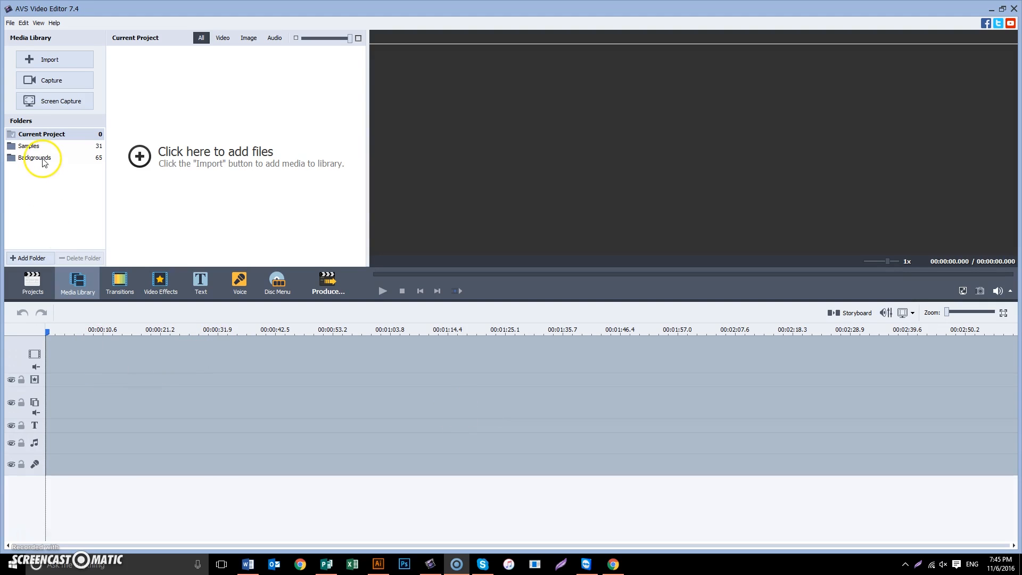
# Add the Black background from the Backgrounds collection to the main video line, stretched to about 32 seconds
pyautogui.click(37, 158)
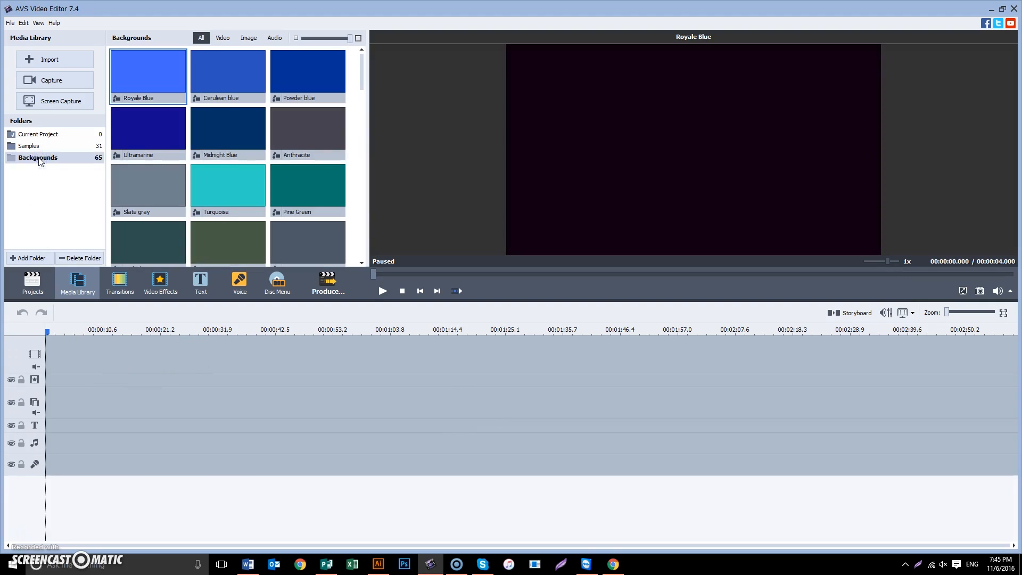
pyautogui.scroll(-3)
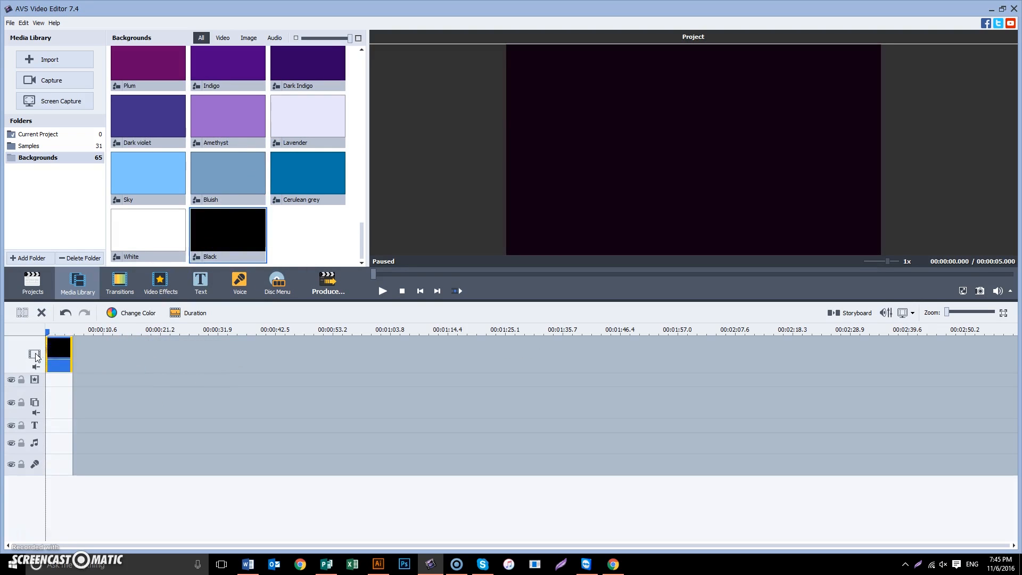
pyautogui.moveTo(35, 354)
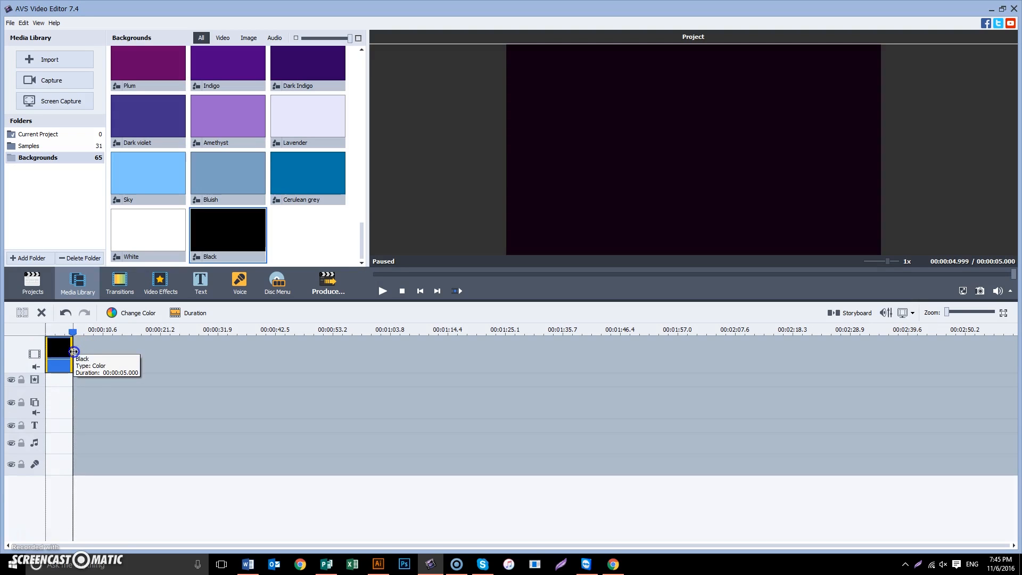
pyautogui.moveTo(74, 357); pyautogui.dragTo(174, 358)
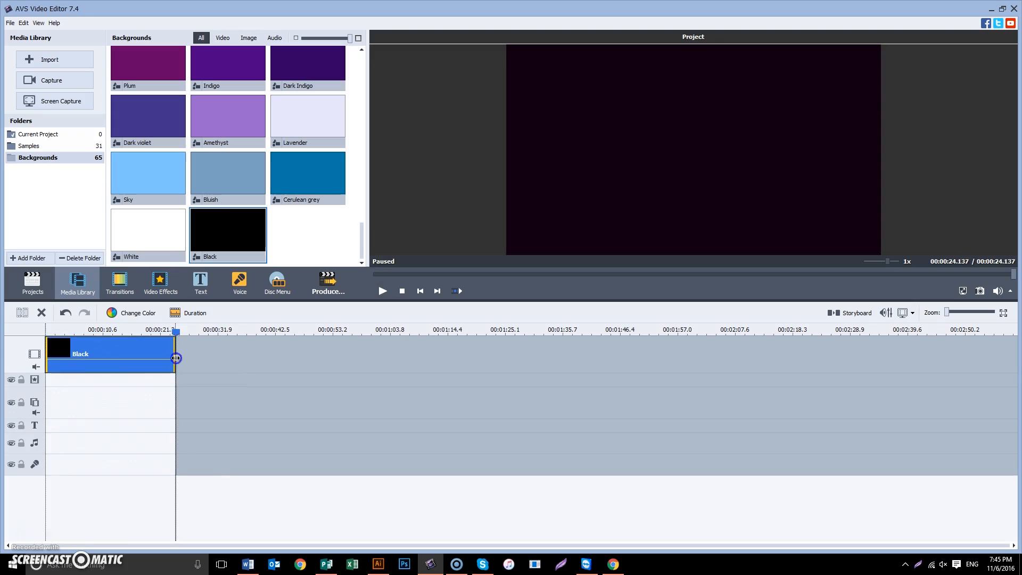
pyautogui.moveTo(174, 358); pyautogui.dragTo(219, 358)
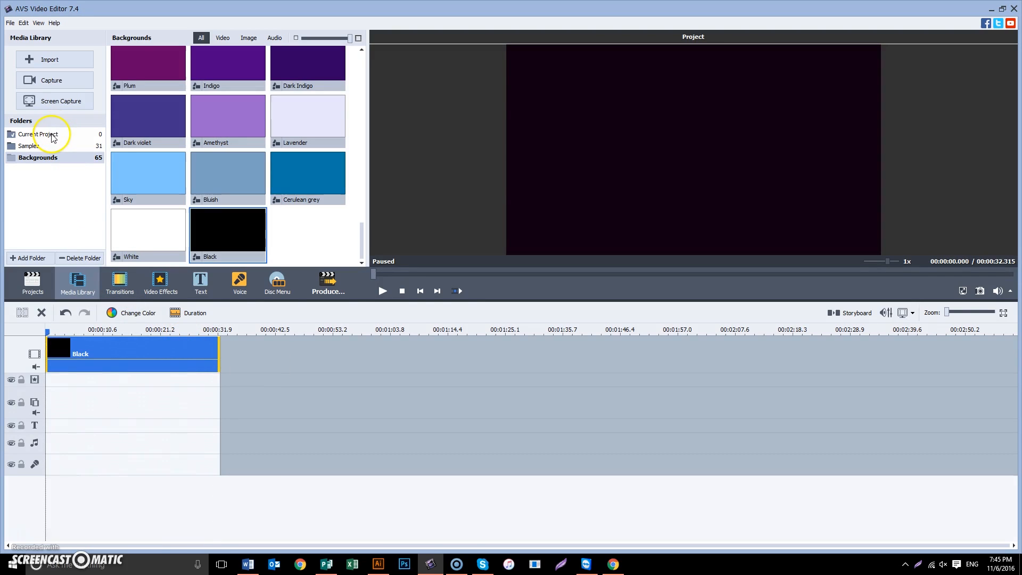
# Import P1180393 into the project library and drop it onto the video overlay line under the Black background
pyautogui.click(42, 135)
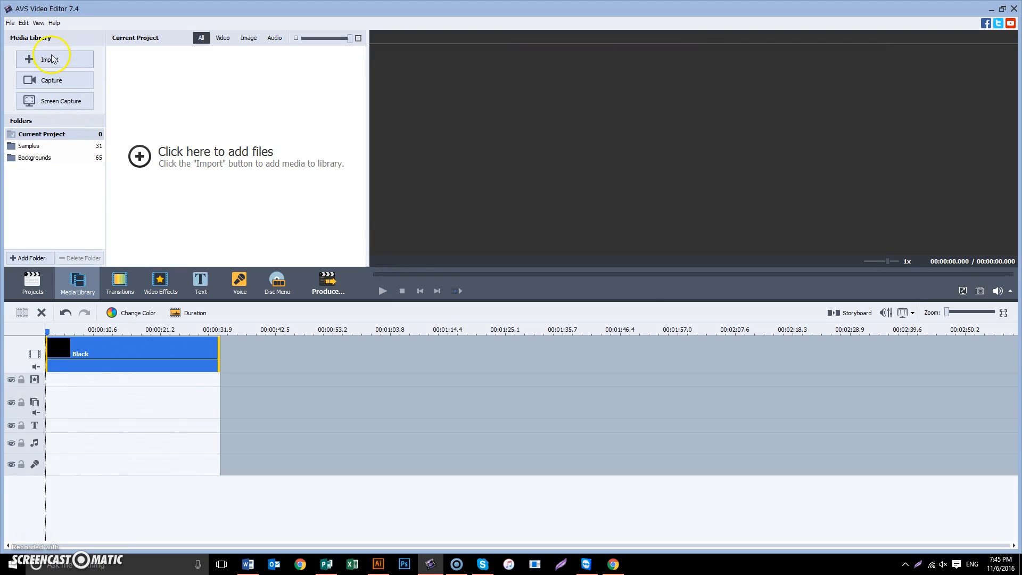
pyautogui.click(54, 59)
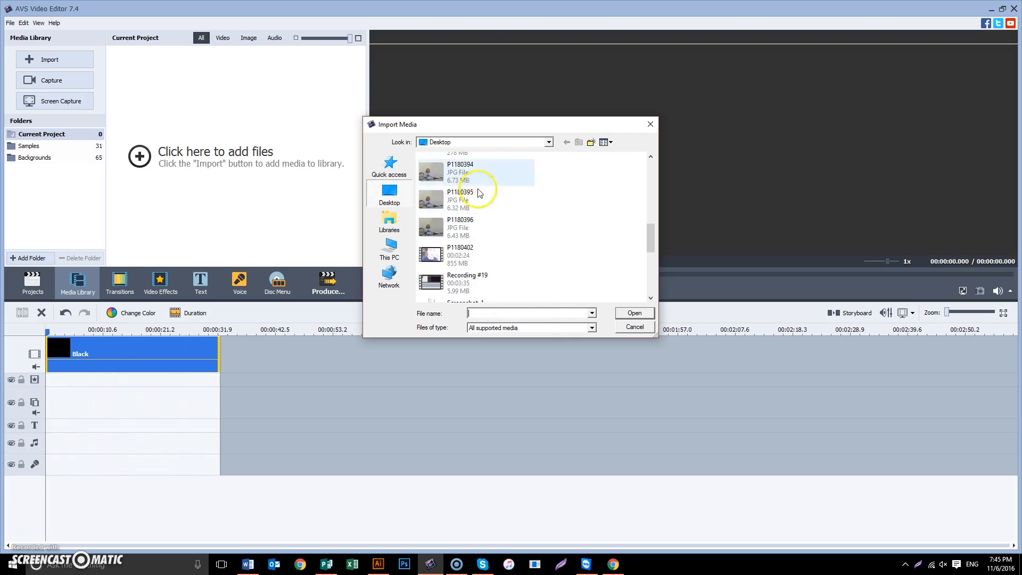
pyautogui.click(632, 313)
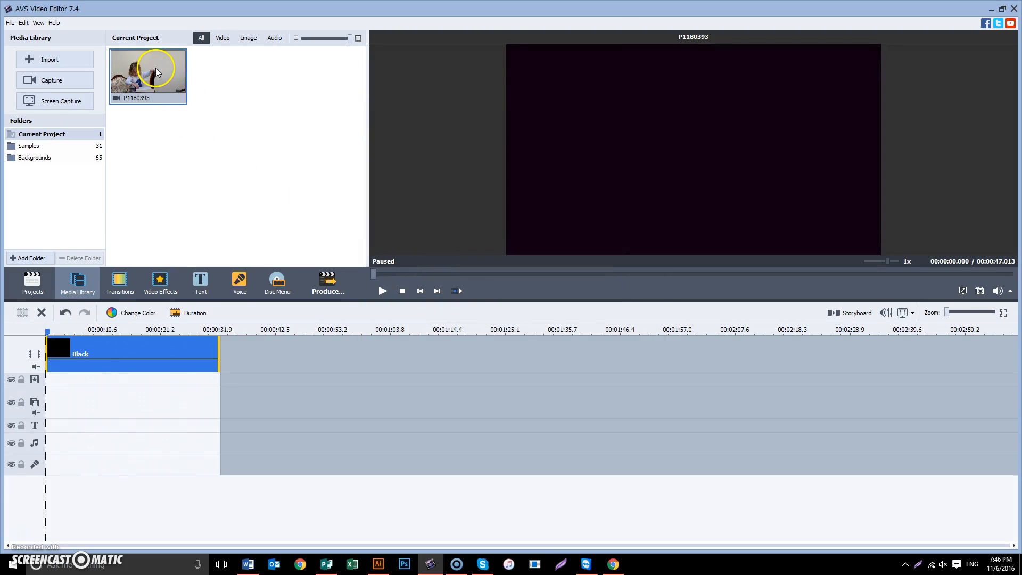
pyautogui.moveTo(147, 71); pyautogui.dragTo(150, 411)
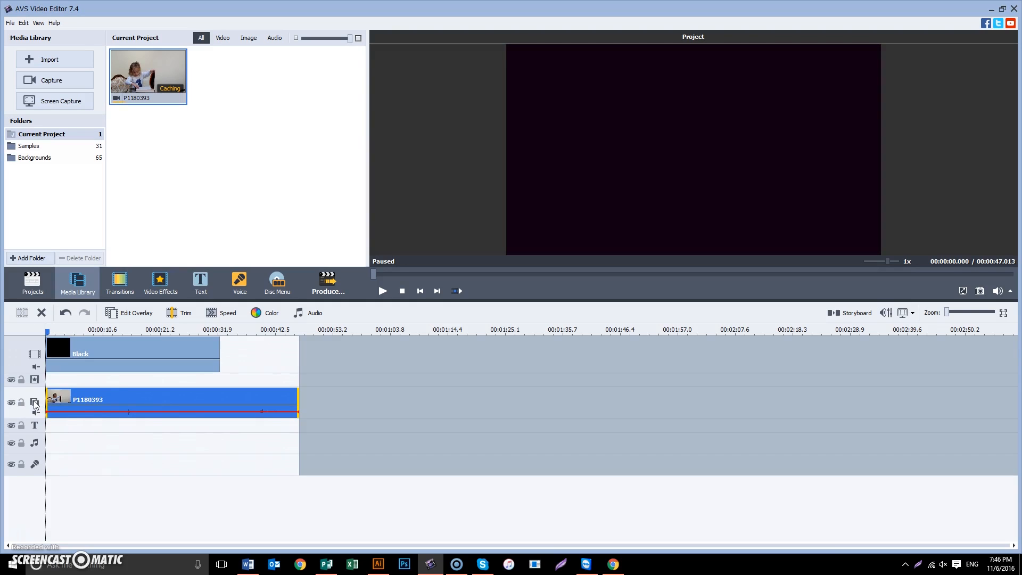
pyautogui.moveTo(34, 403)
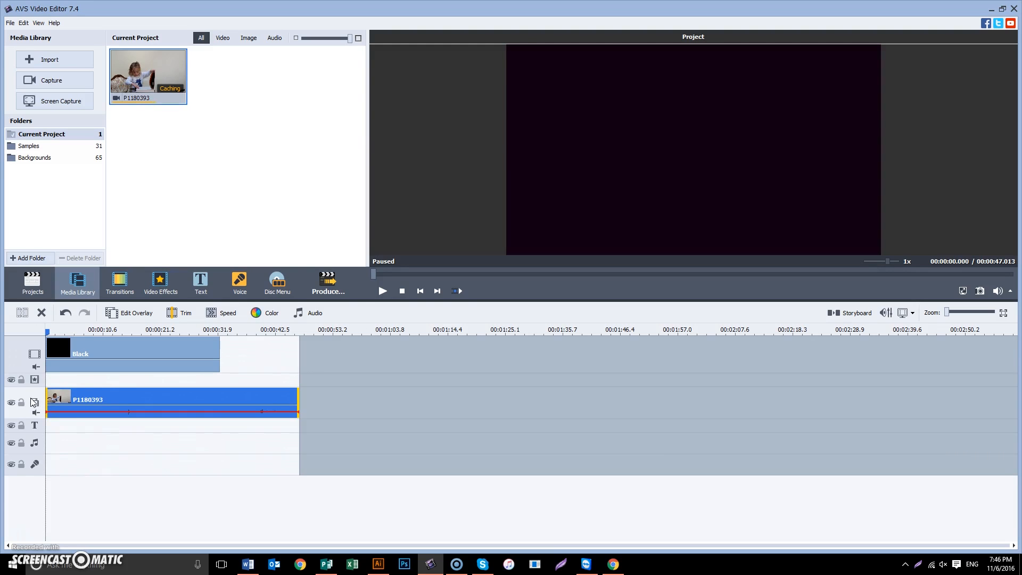
# Use Add Line on the overlay headers twice to create two extra empty video overlay tracks
pyautogui.rightClick(31, 403)
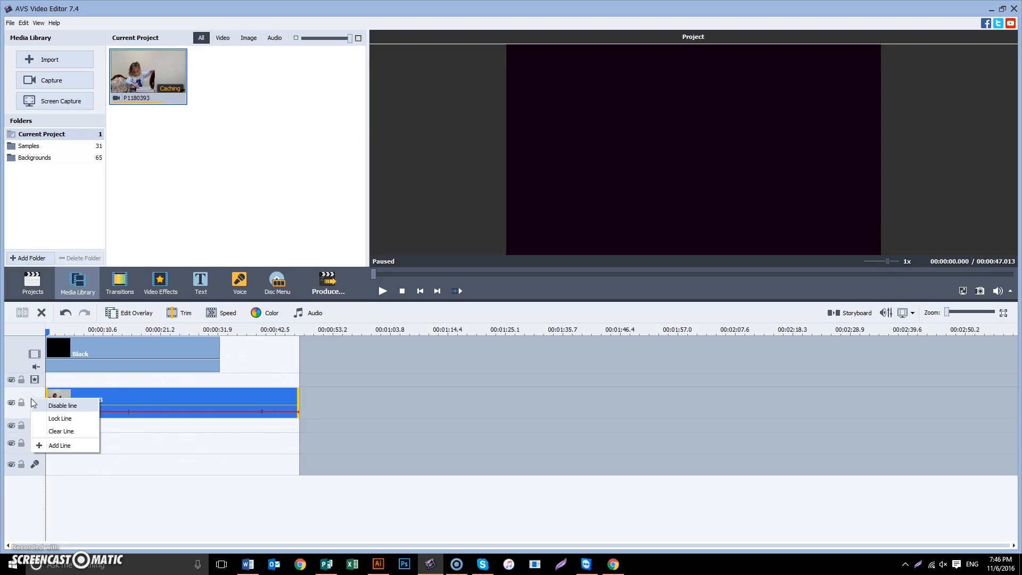
pyautogui.moveTo(59, 446)
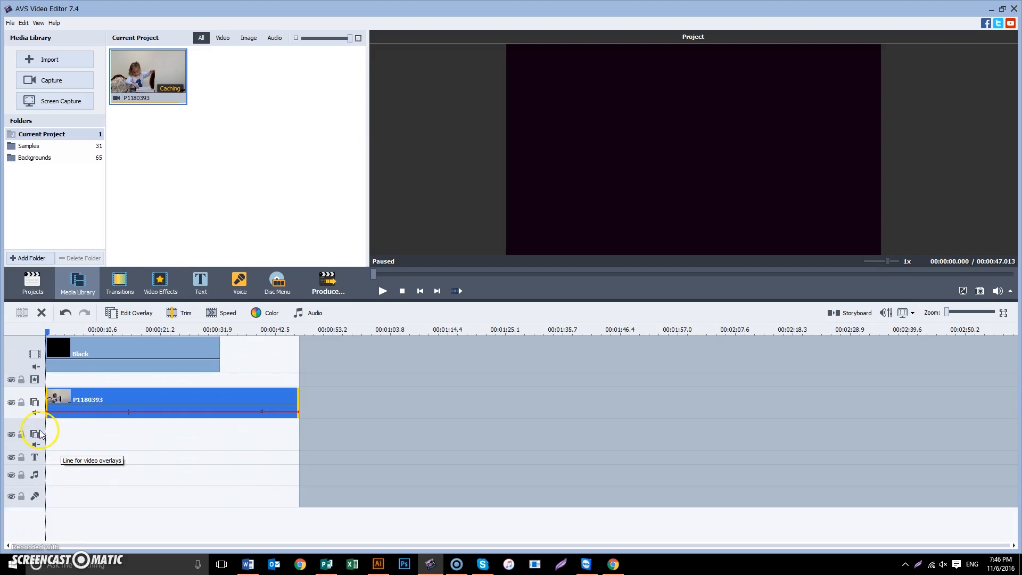
pyautogui.rightClick(38, 433)
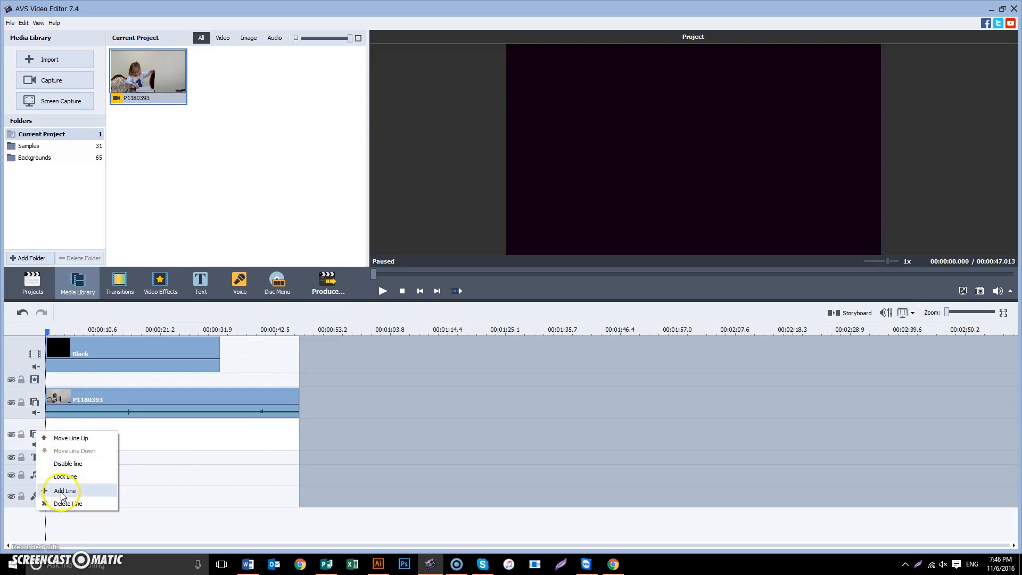
pyautogui.click(65, 489)
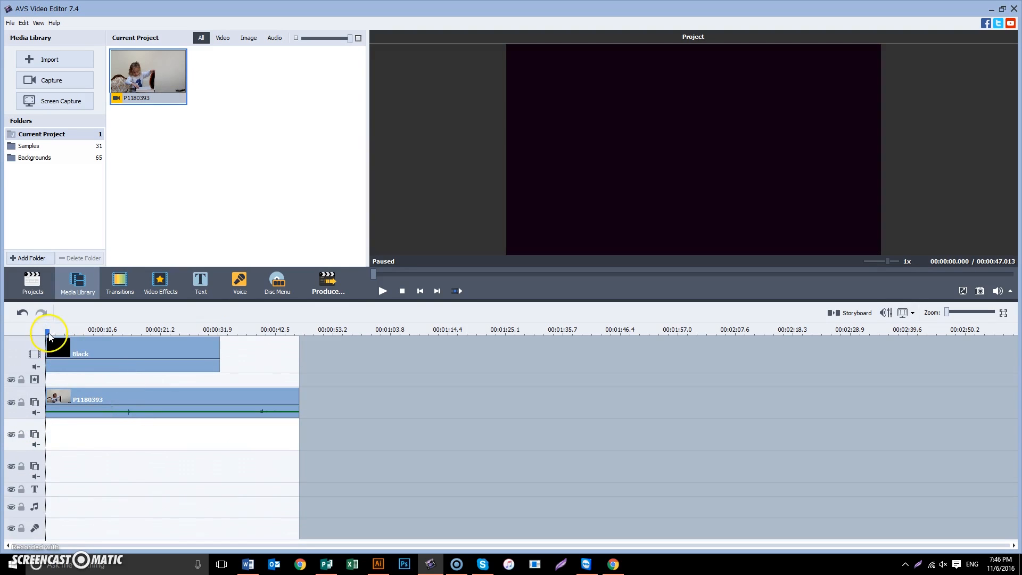
# Split P1180393 into three pieces of different lengths, one on each overlay track
pyautogui.click(173, 399)
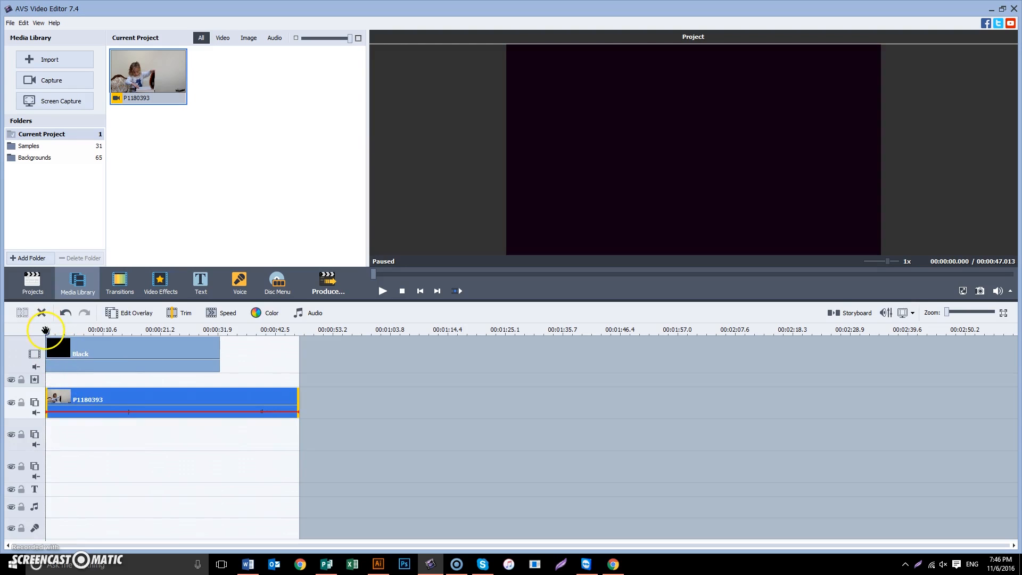
pyautogui.click(99, 330)
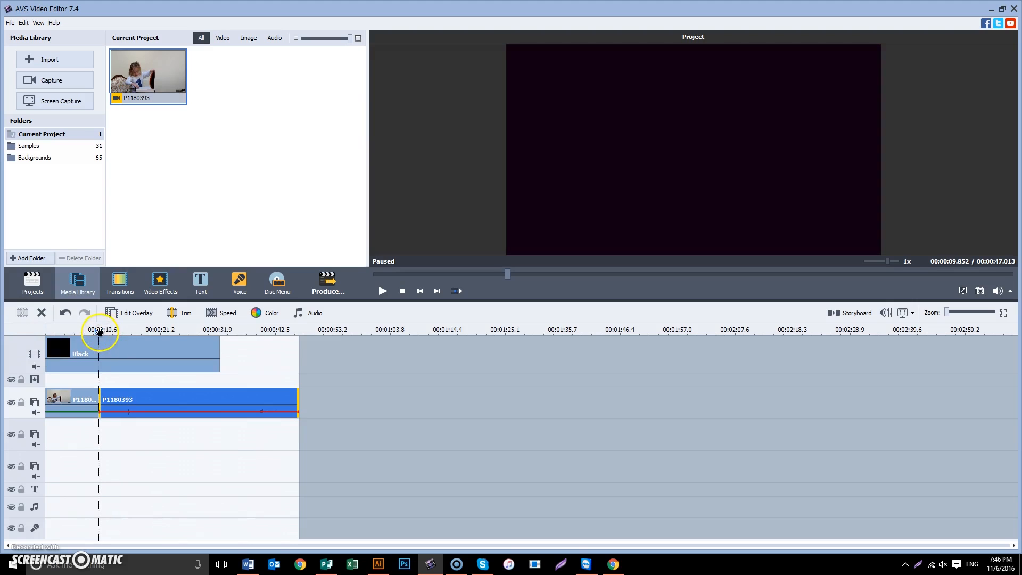
pyautogui.click(186, 330)
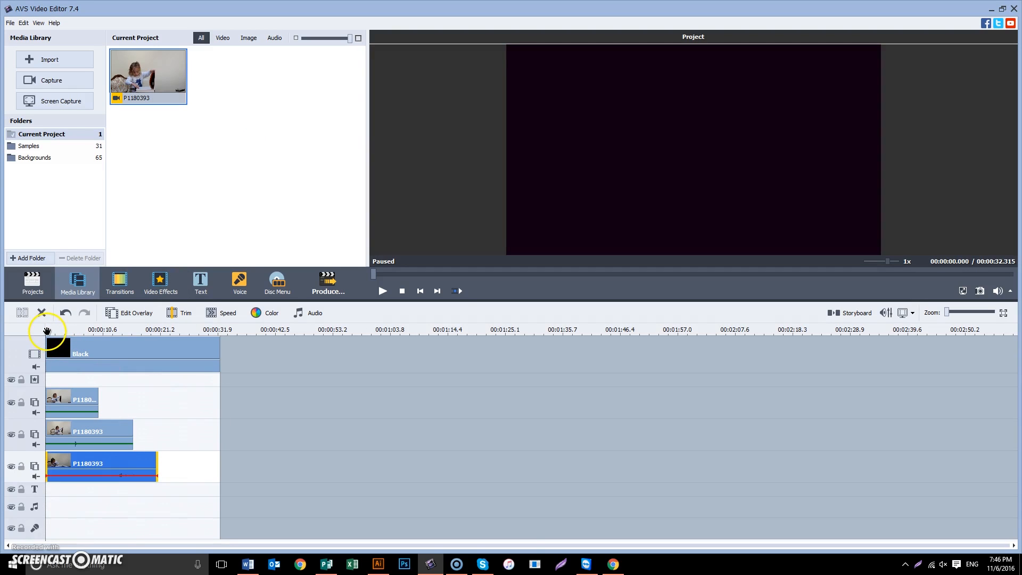
# Rewind to the project start and use Edit Overlay to place the first P1180393 clip at the frame's top-left
pyautogui.click(73, 331)
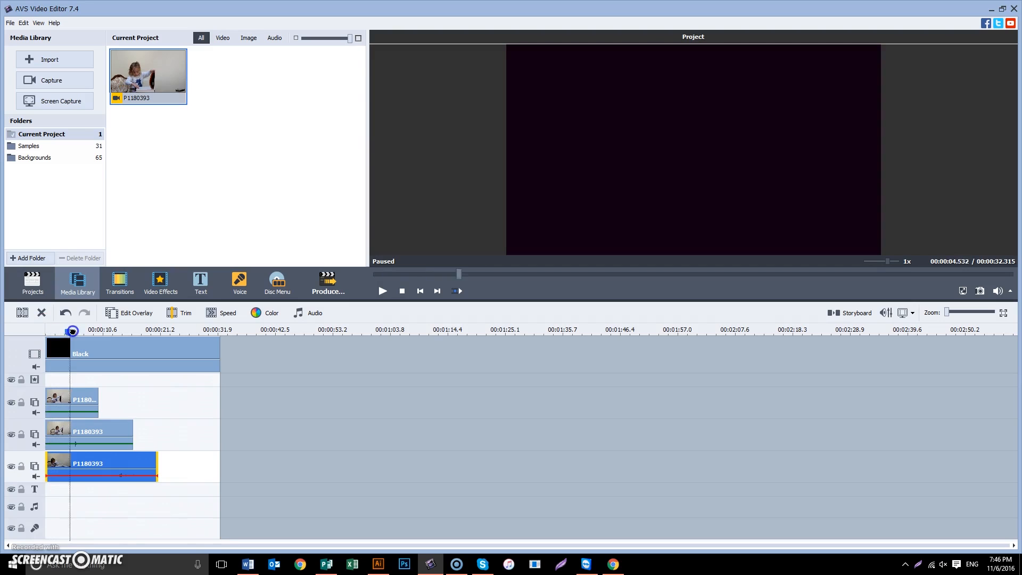
pyautogui.moveTo(71, 331); pyautogui.dragTo(46, 331)
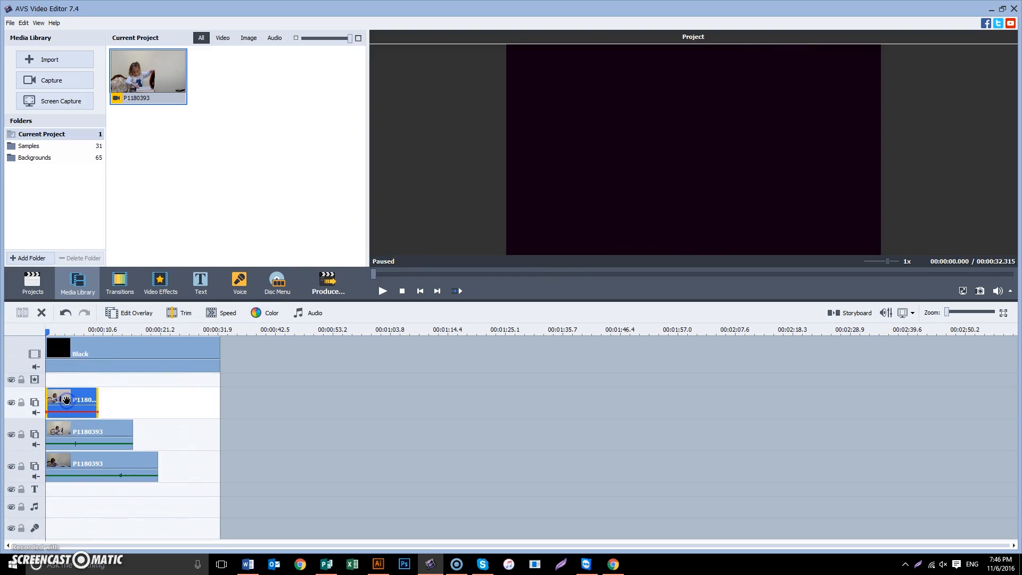
pyautogui.rightClick(71, 400)
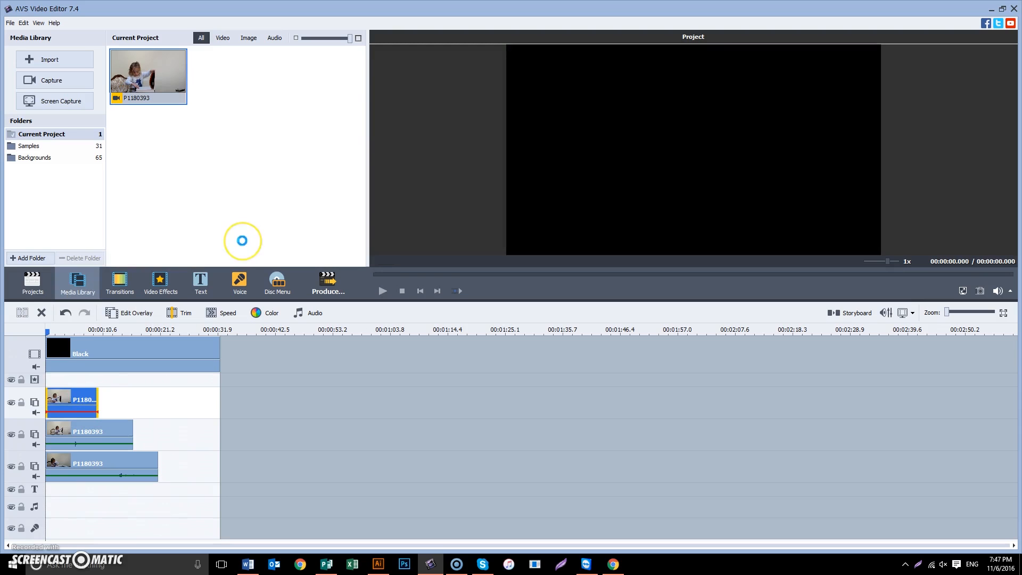
pyautogui.click(242, 245)
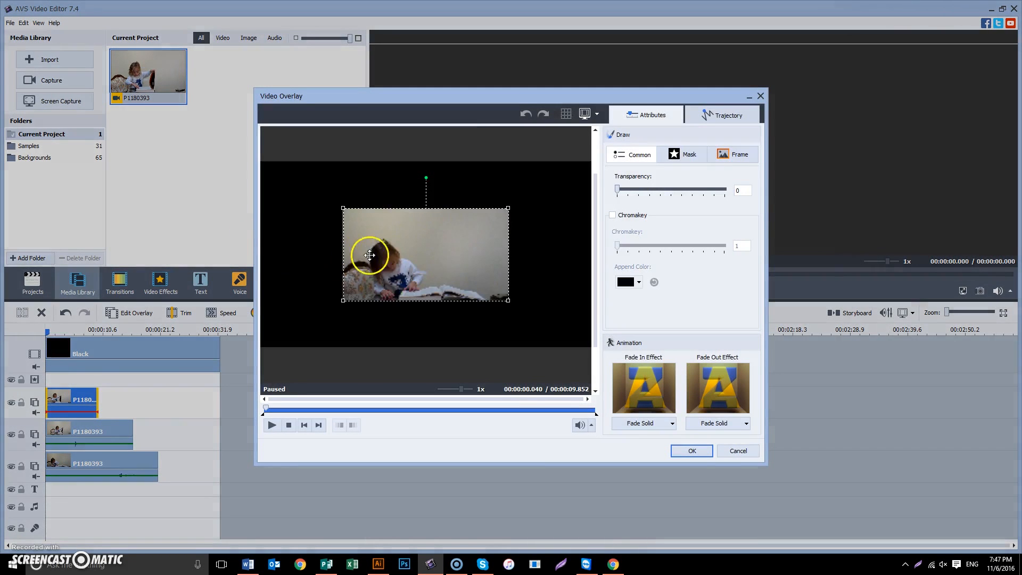
pyautogui.moveTo(369, 255); pyautogui.dragTo(390, 226)
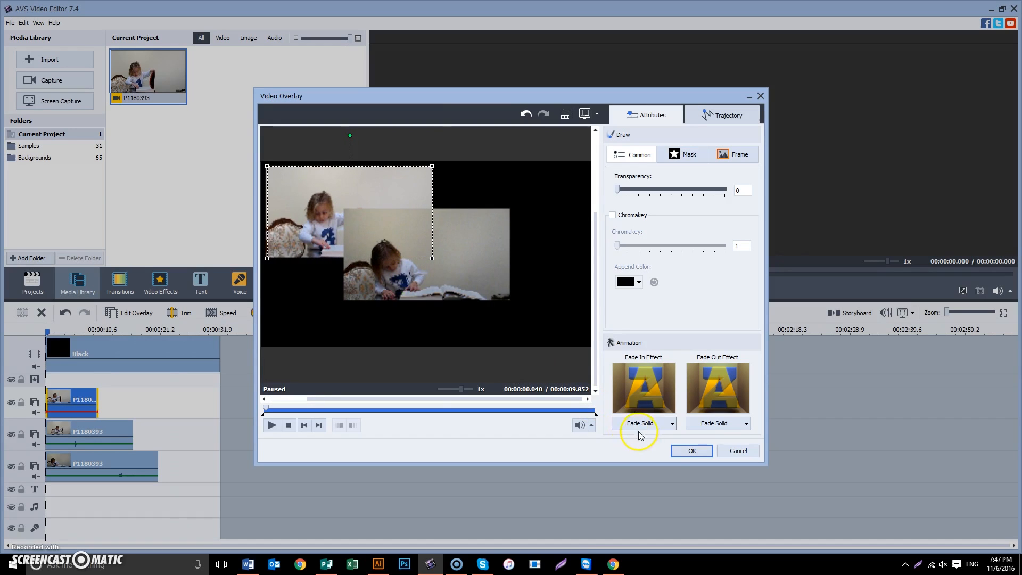
pyautogui.moveTo(717, 384)
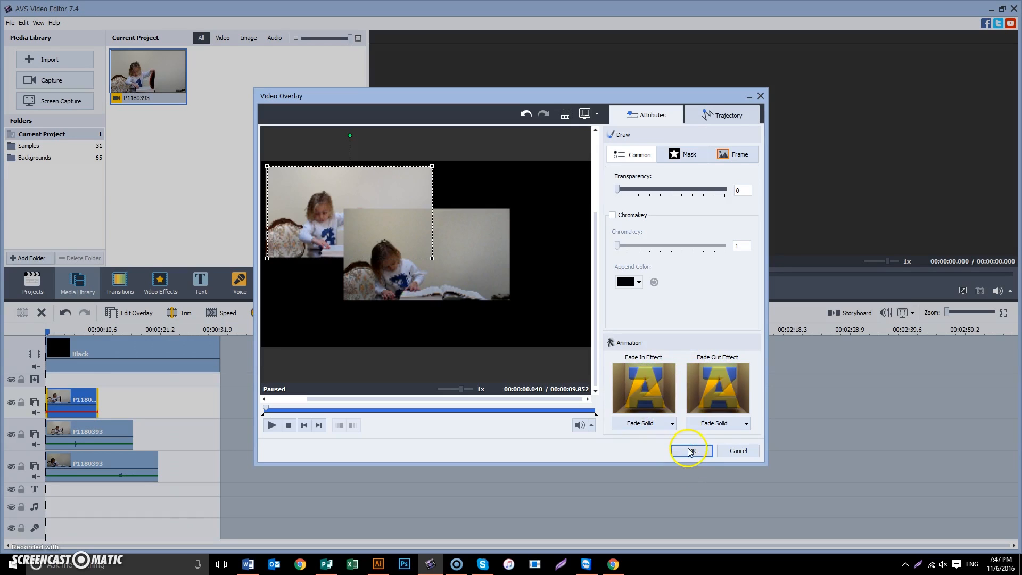
pyautogui.click(689, 450)
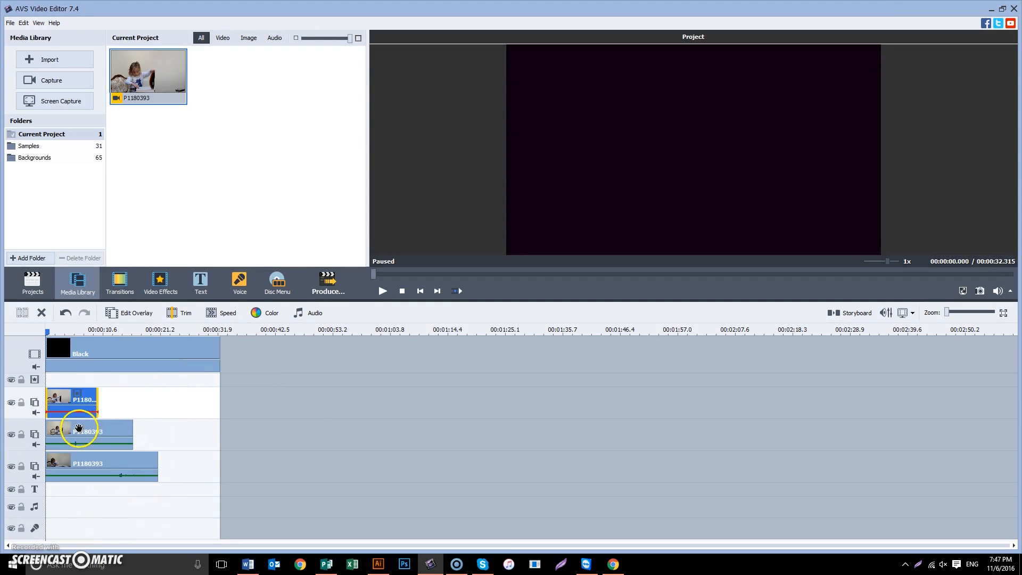
# Use Edit Overlay to shrink the second P1180393 clip and place it in the frame's upper right
pyautogui.rightClick(88, 432)
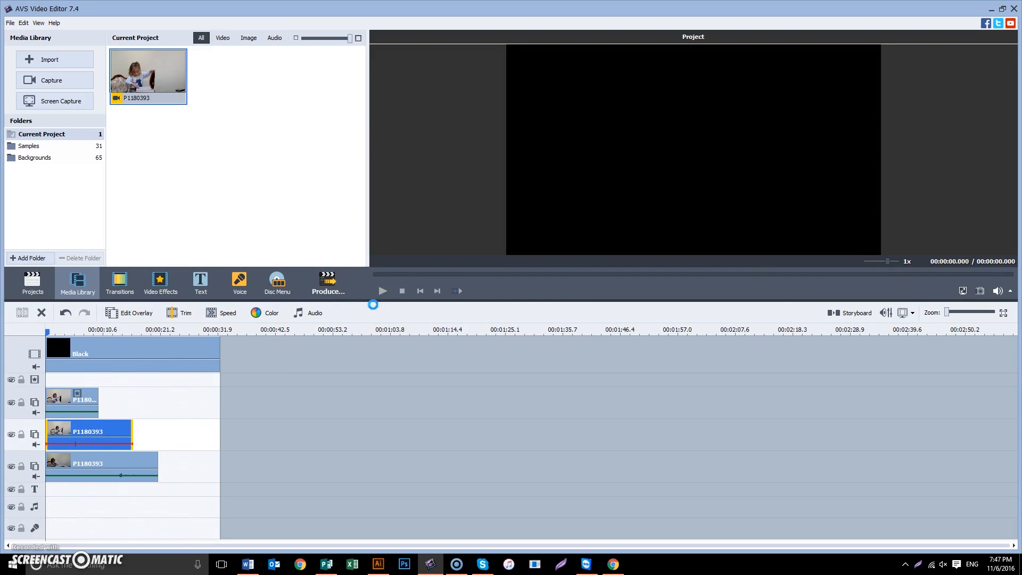
pyautogui.click(135, 313)
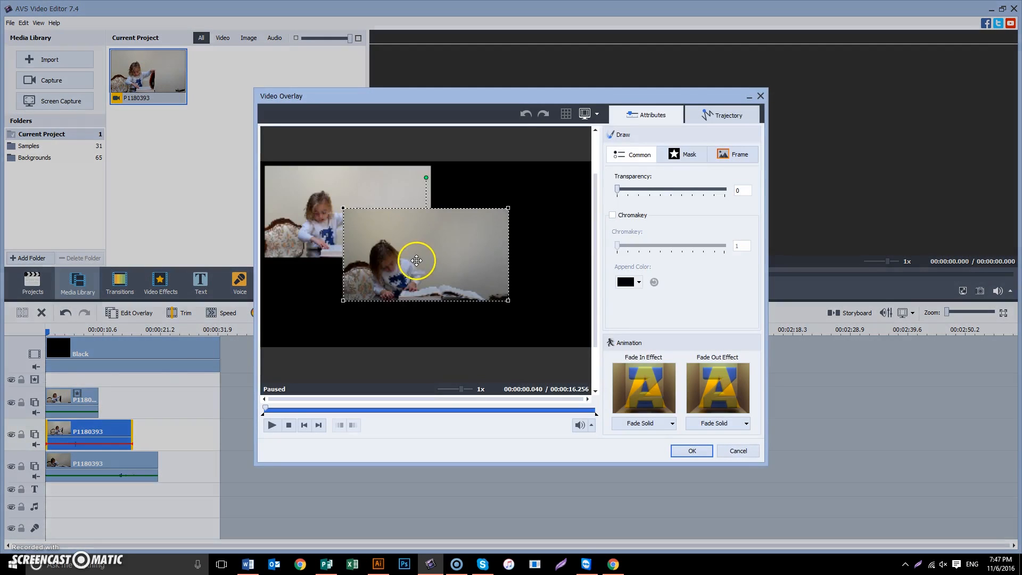
pyautogui.moveTo(416, 261); pyautogui.dragTo(489, 215)
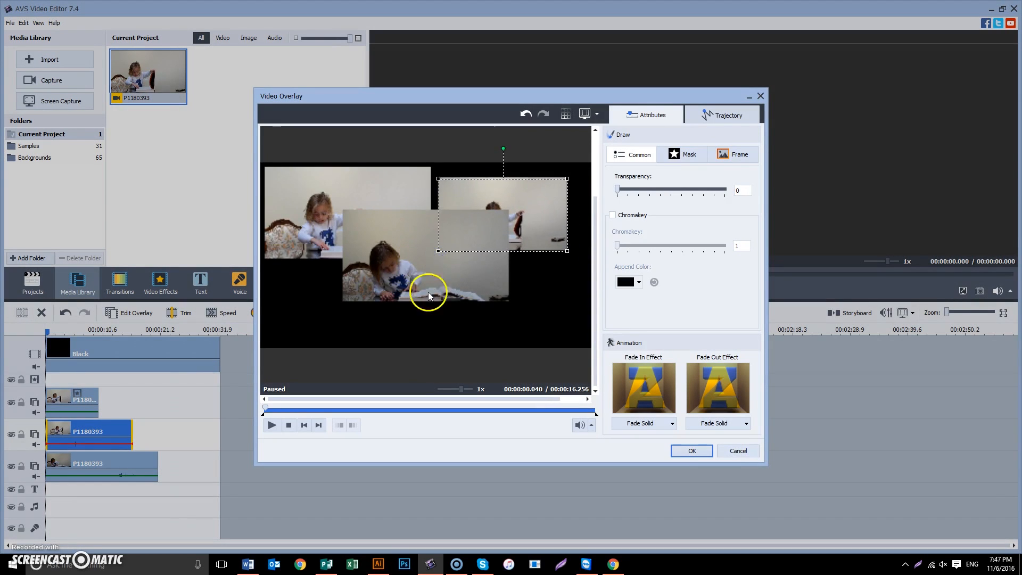
pyautogui.click(690, 450)
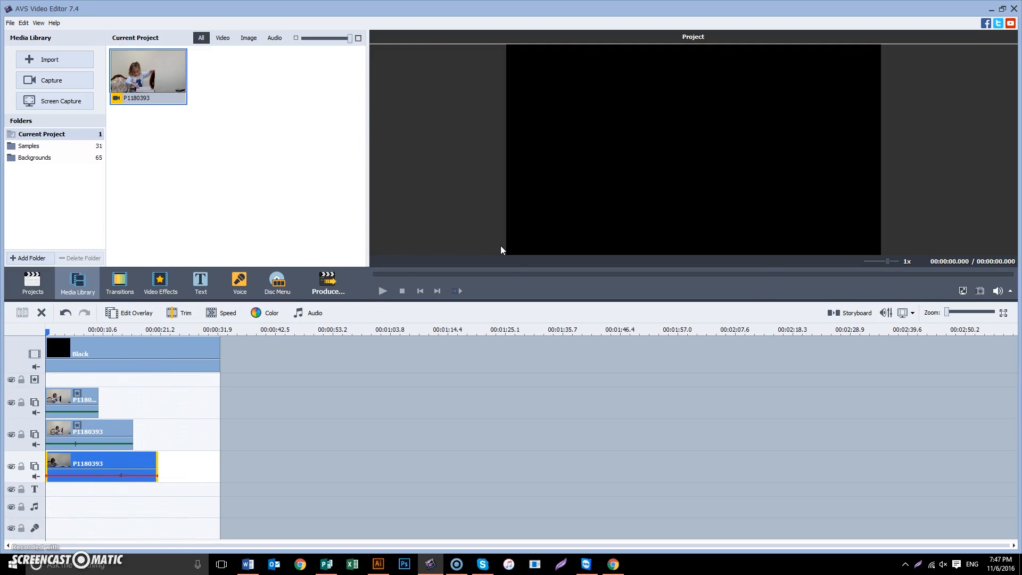
# Use Edit Overlay to shrink the third P1180393 clip into the lower right beneath the second one
pyautogui.click(130, 315)
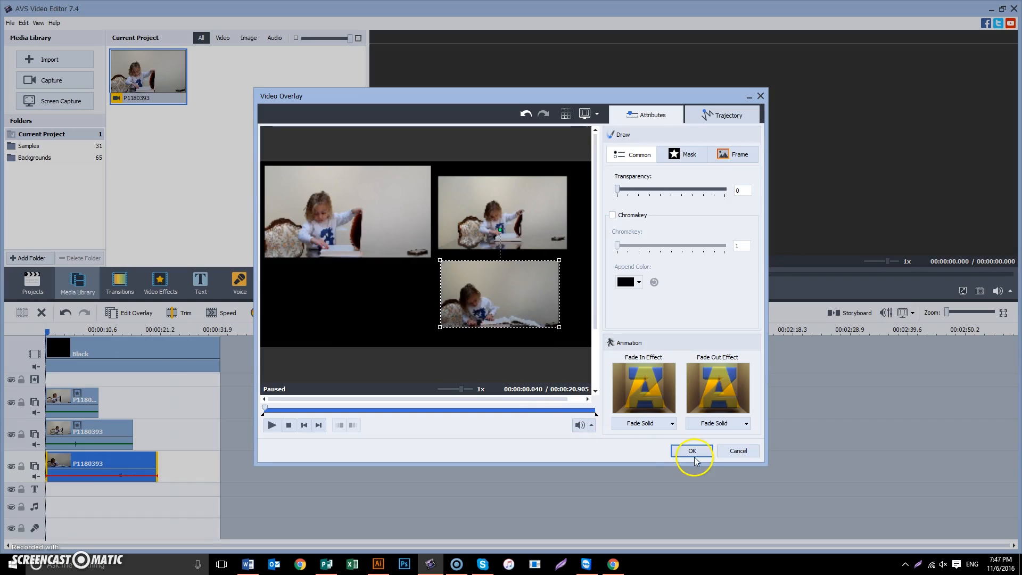
pyautogui.click(692, 450)
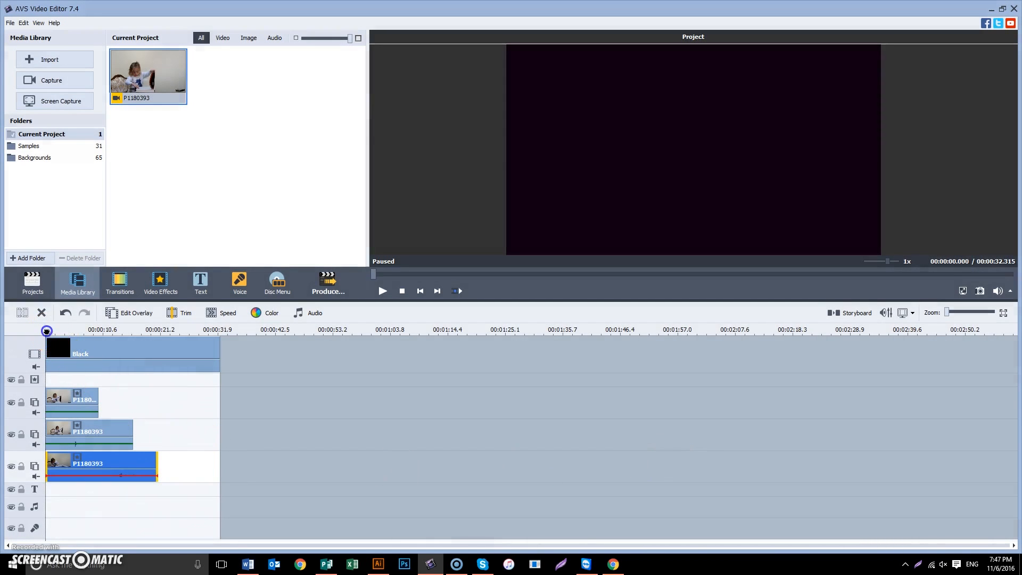
pyautogui.click(60, 330)
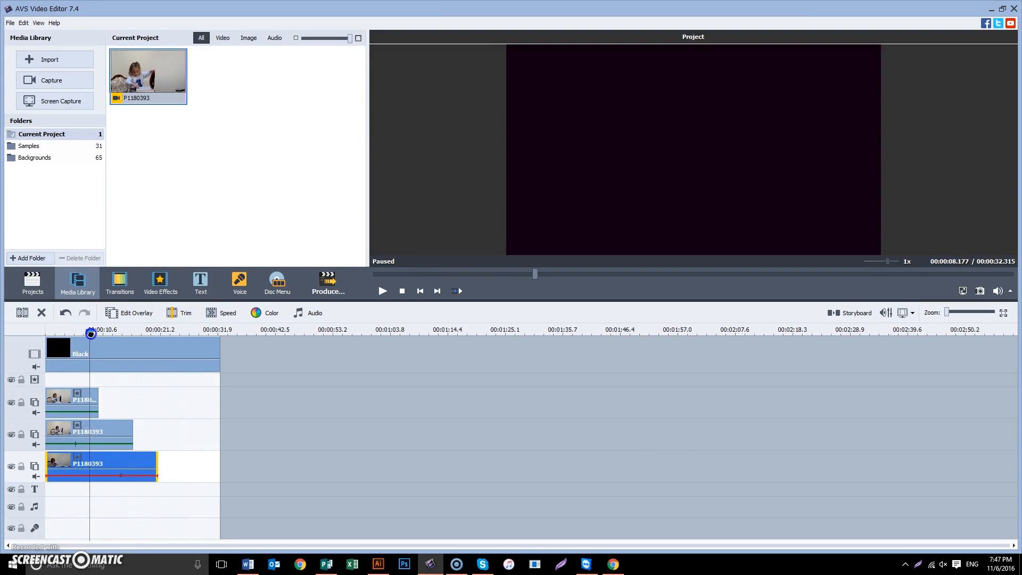
pyautogui.click(62, 332)
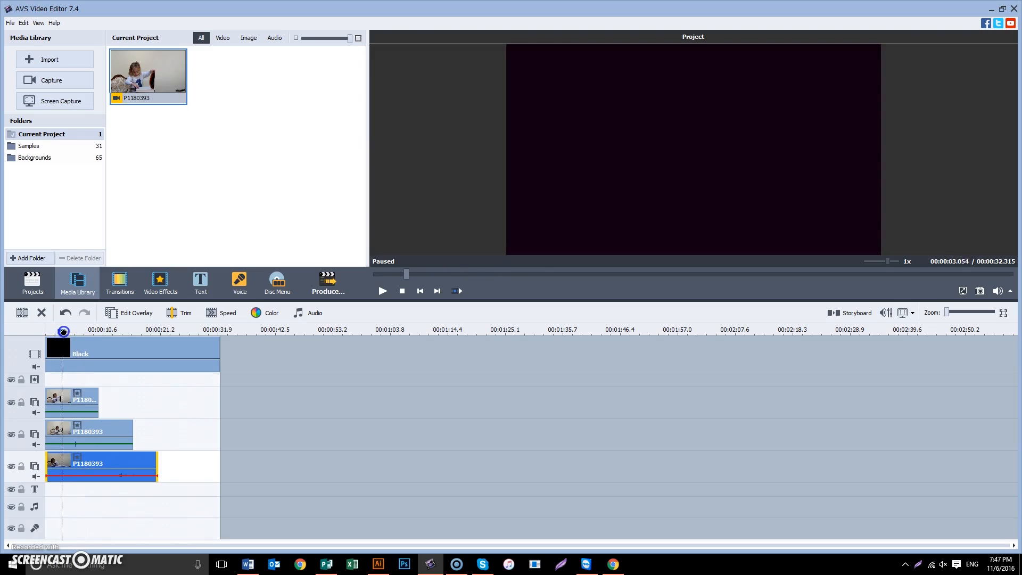